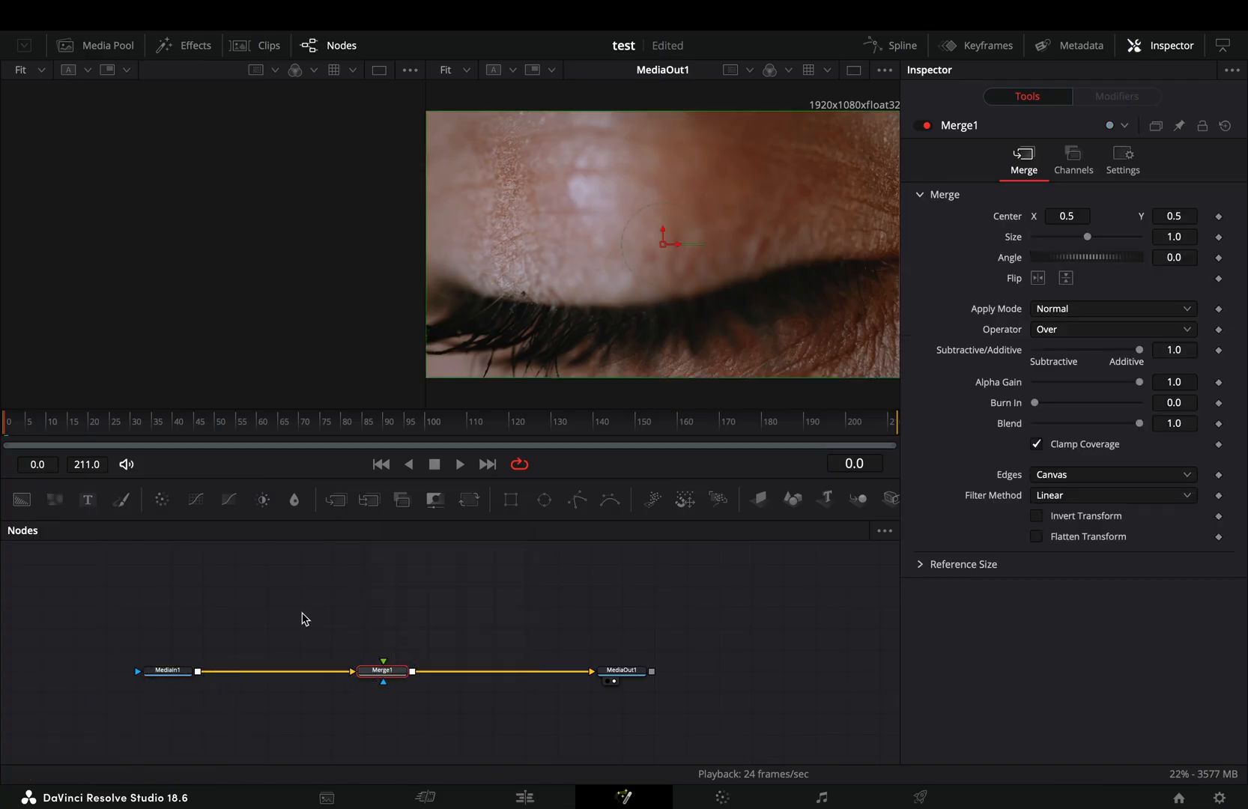
Place the cloud time-lapse clip into the node graph as MediaIn2.
{"action": "left_click", "coordinate": [103, 45]}
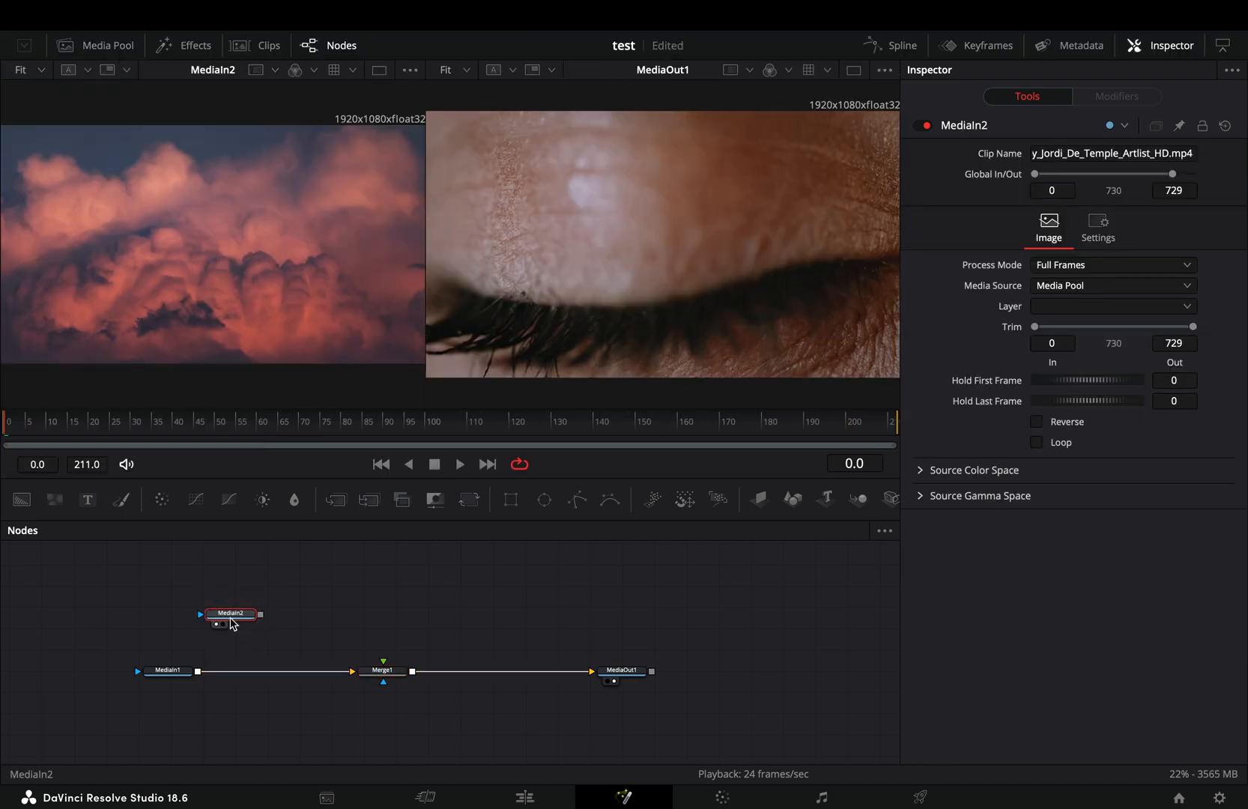
Add a Polygon1 mask to Merge1 and start drawing its shape.
{"action": "left_click", "coordinate": [381, 671]}
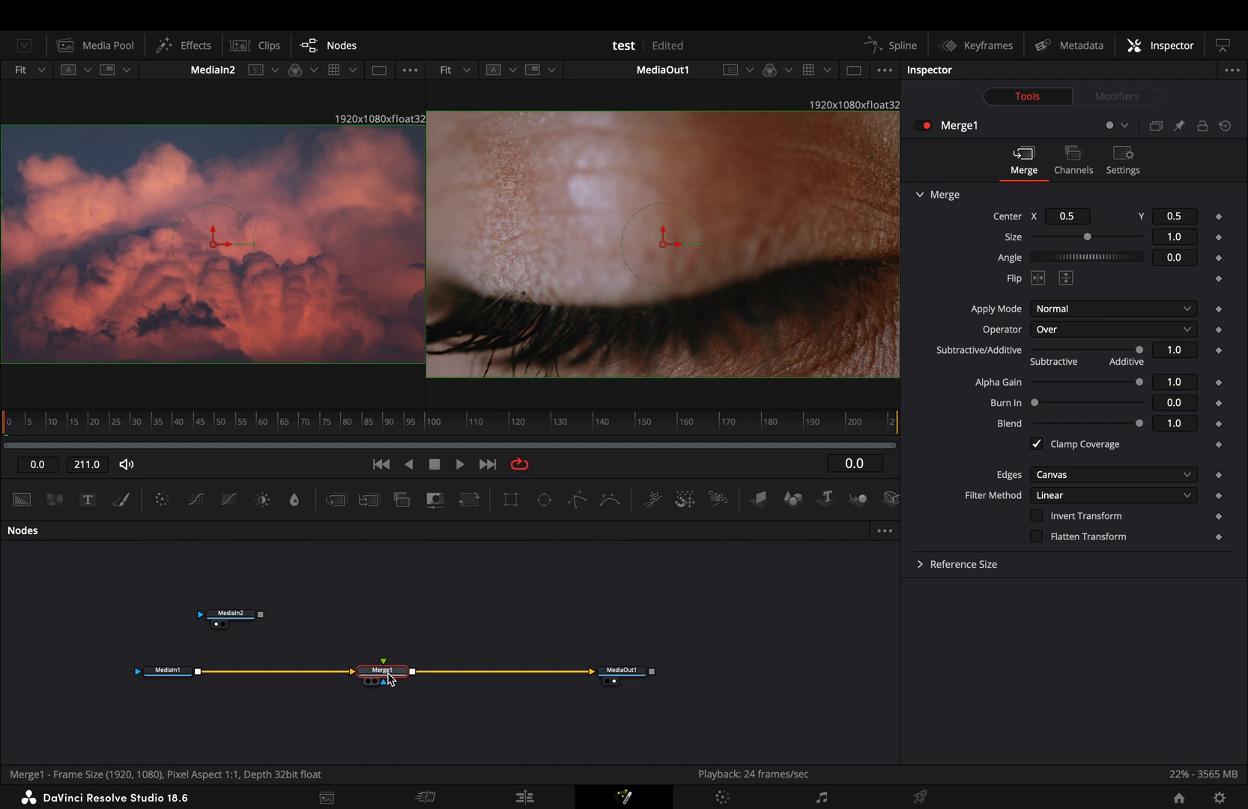
{"action": "left_click", "coordinate": [577, 499]}
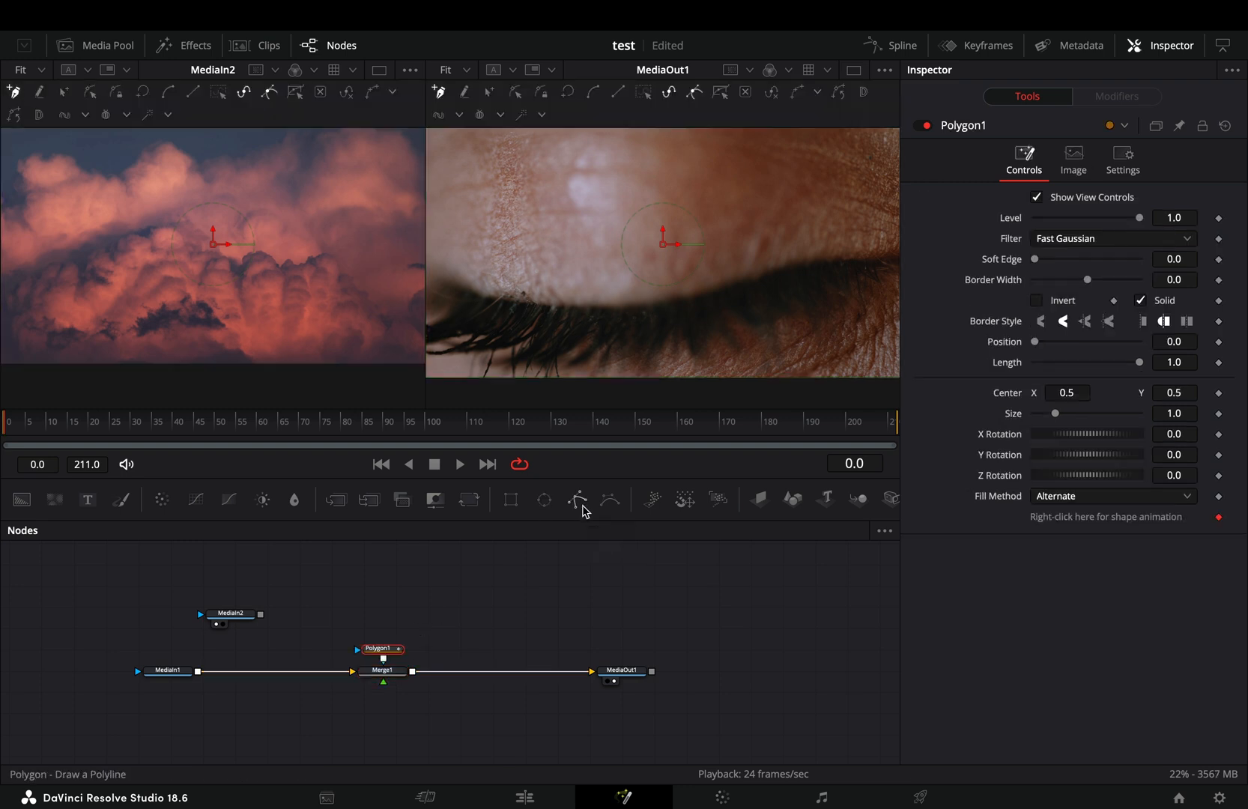
{"action": "left_click", "coordinate": [229, 421]}
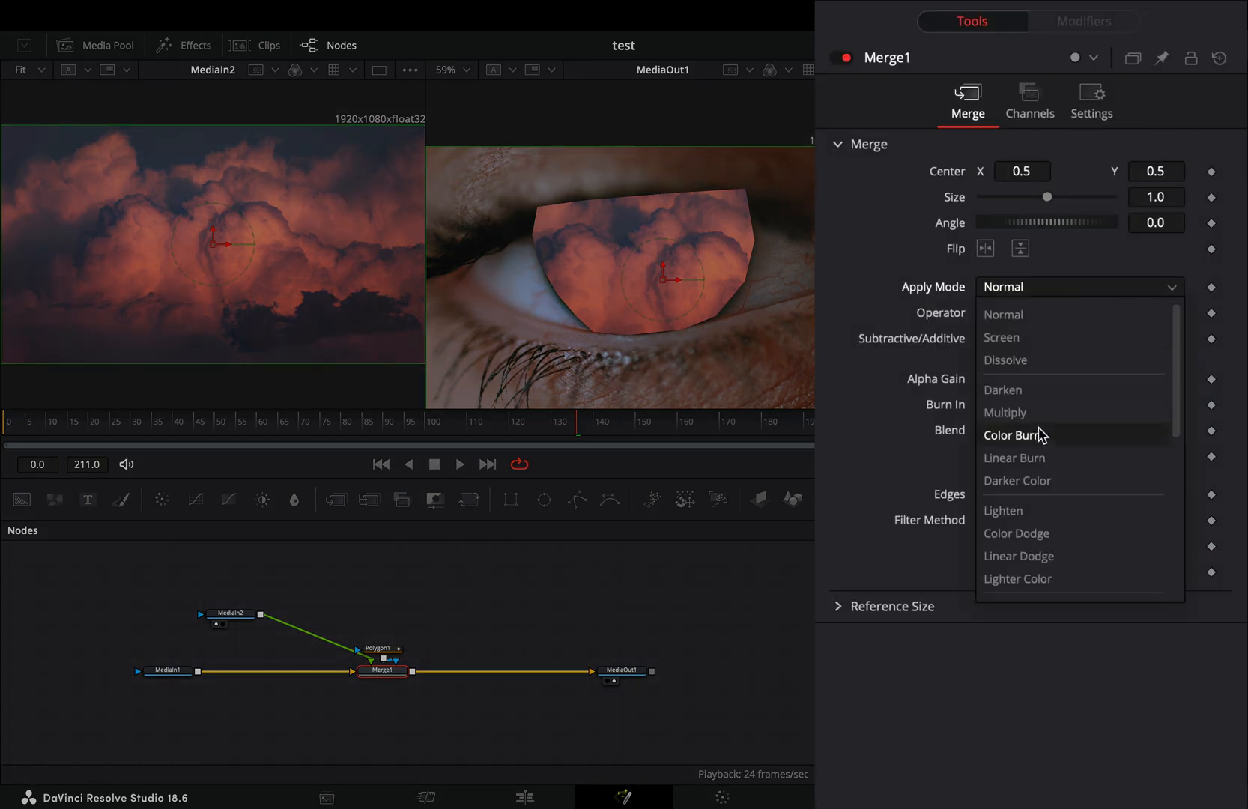
Choose a non-Normal blend mode for the clouds on Merge1.
{"action": "left_click", "coordinate": [1017, 533]}
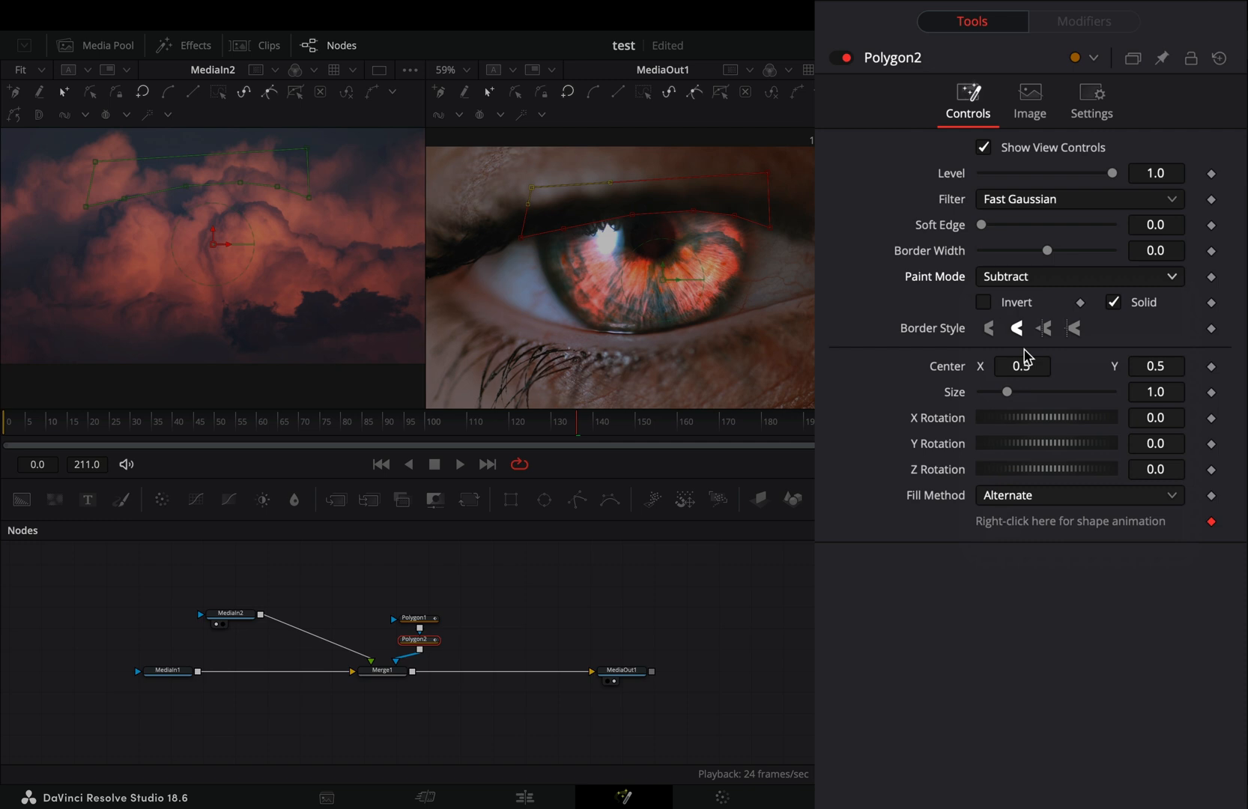
Raise Polygon2's Soft Edge to 0.0693 to soften the eyelid cut-out.
{"action": "left_click_drag", "start_coordinate": [980, 243], "coordinate": [1075, 260]}
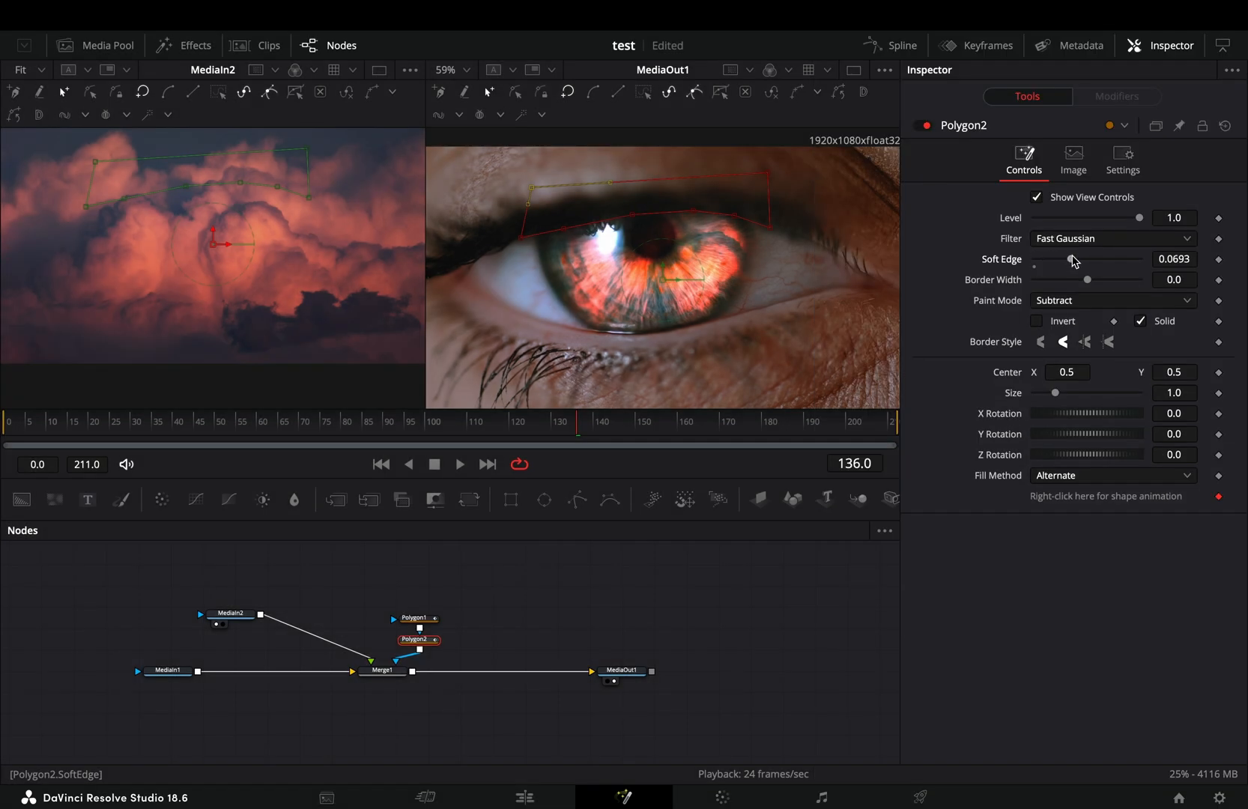
{"action": "left_click", "coordinate": [284, 422]}
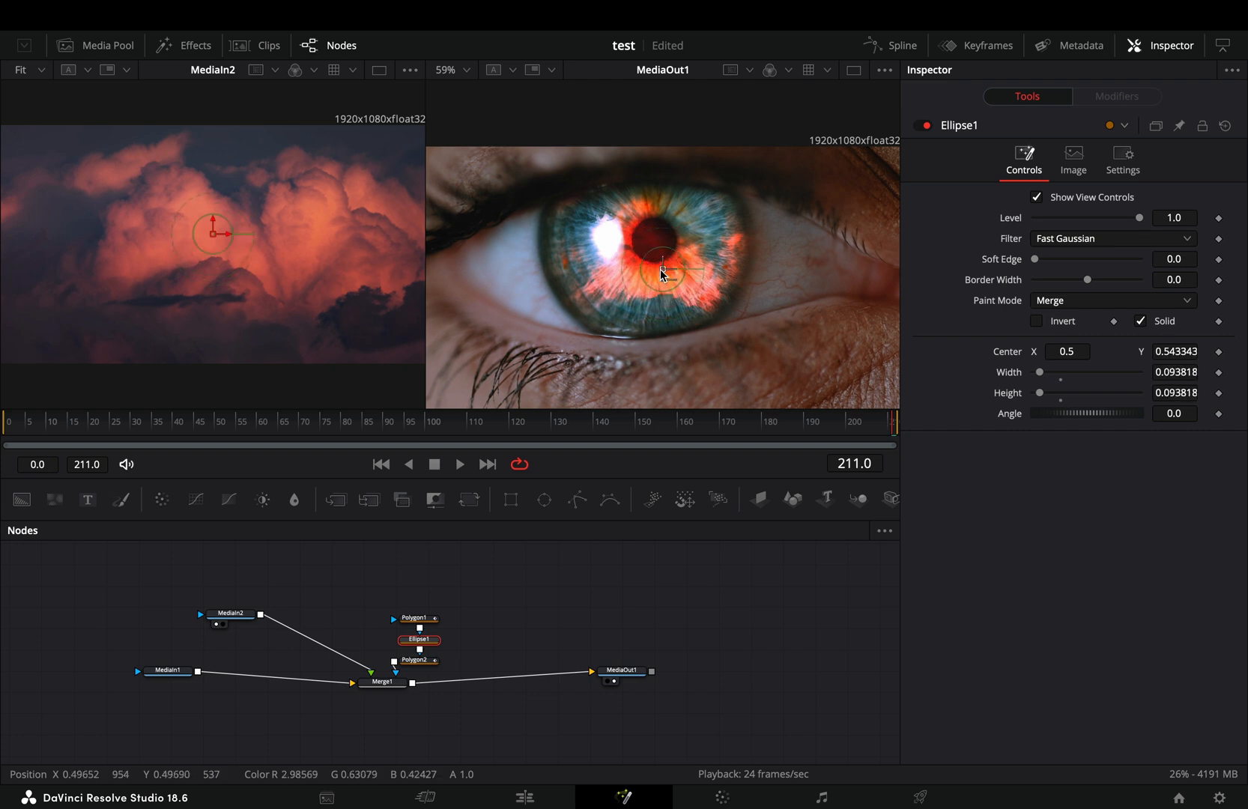
Position Ellipse1 over the pupil, then view the final composite on MediaOut1.
{"action": "left_click", "coordinate": [1113, 300]}
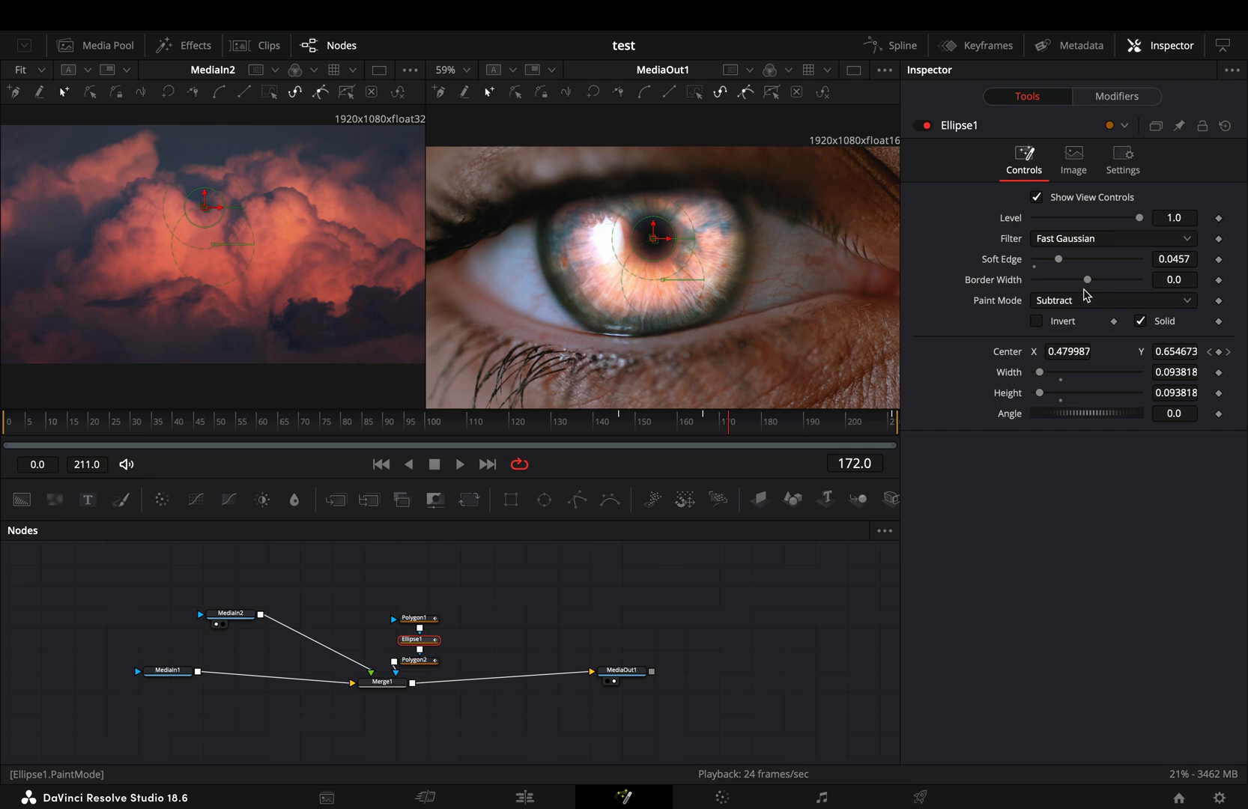
{"action": "left_click", "coordinate": [620, 670]}
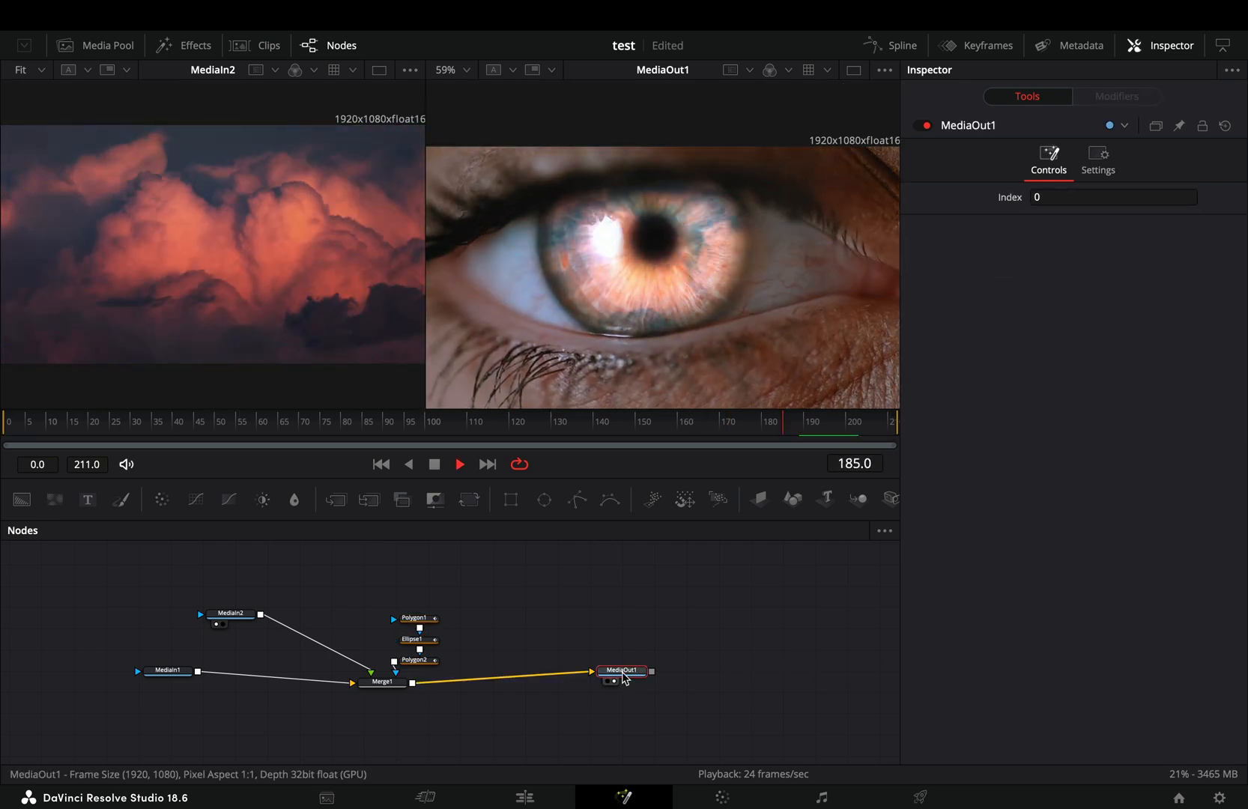